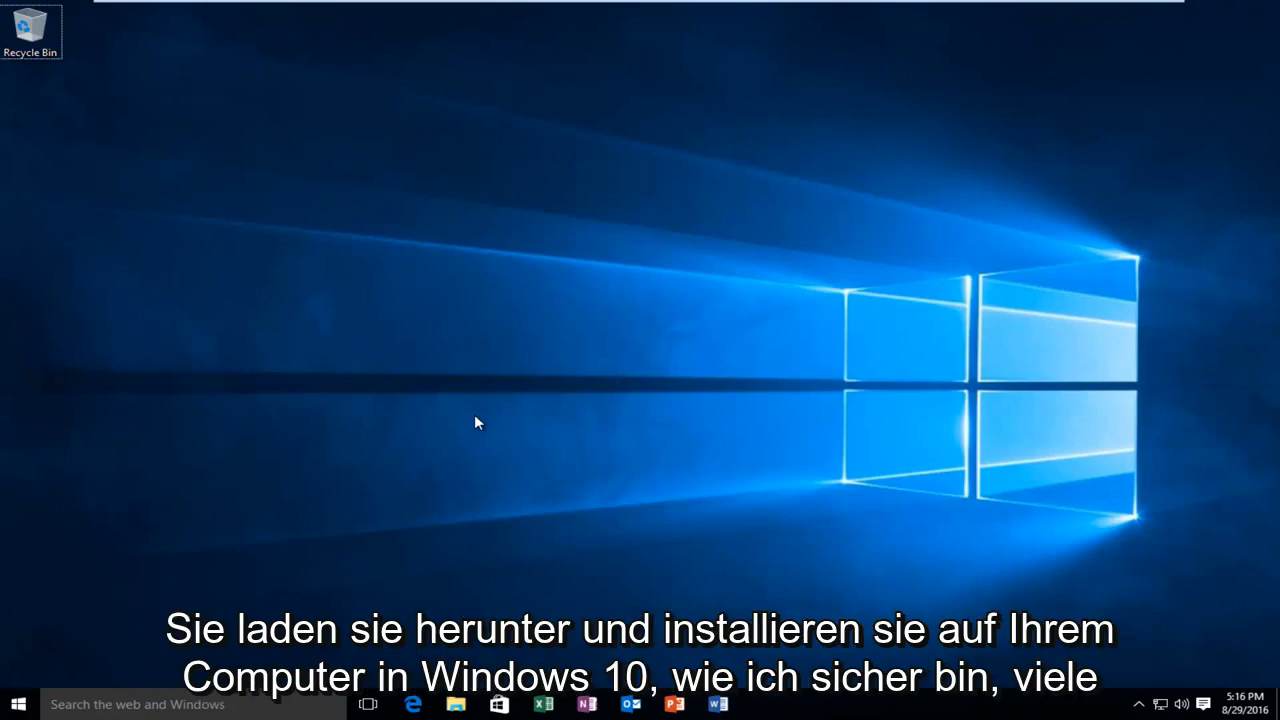
pyautogui.moveTo(490, 403)
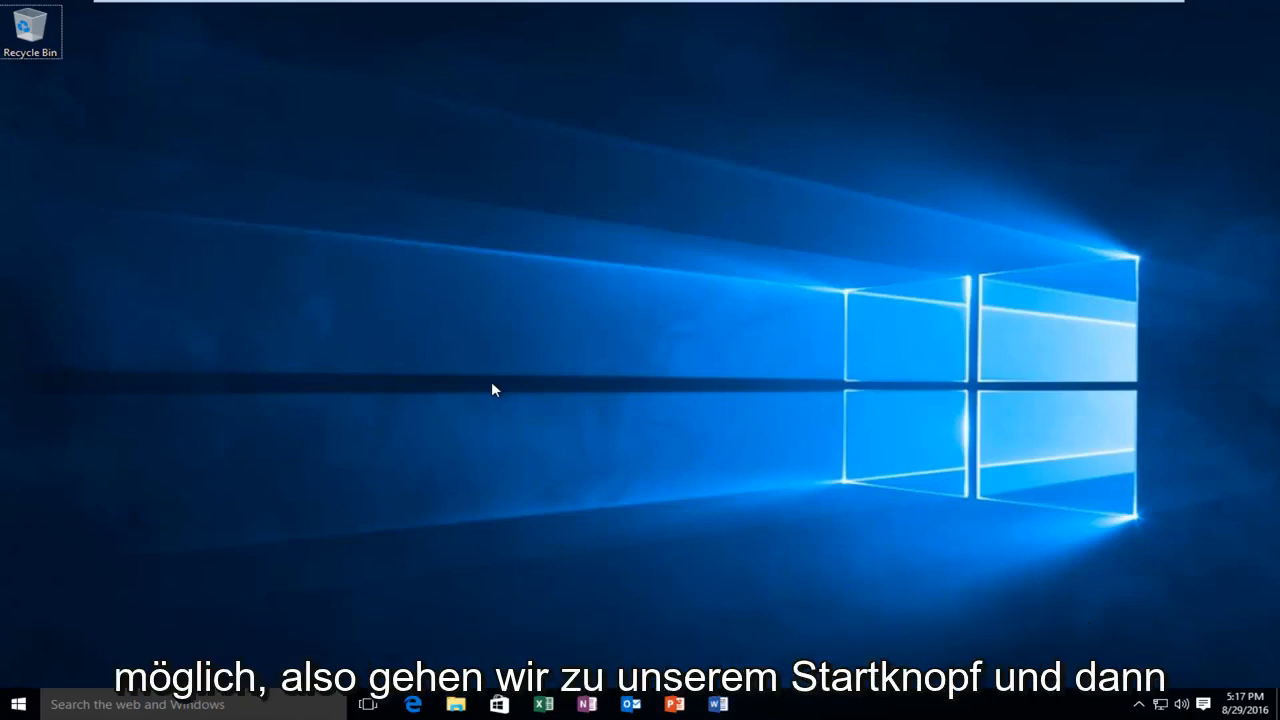
pyautogui.moveTo(229, 543)
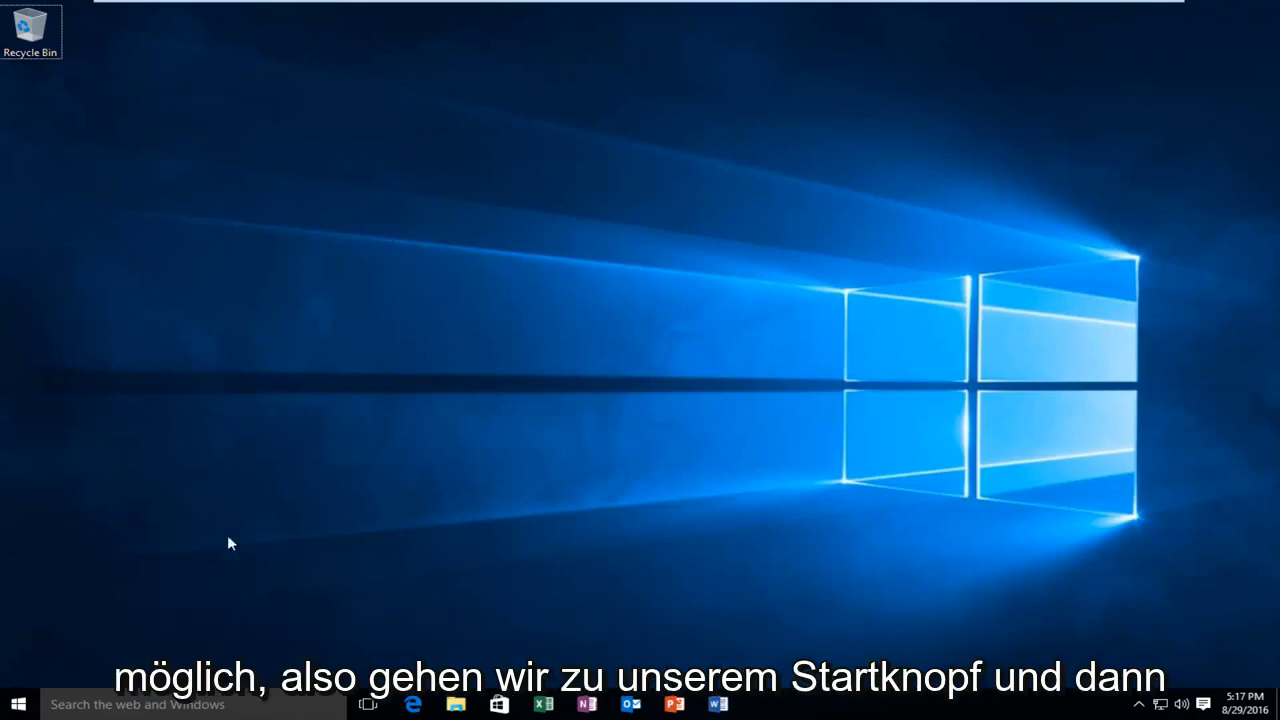
# Search for Services from Start and run it as administrator.
pyautogui.click(17, 704)
pyautogui.write('services')
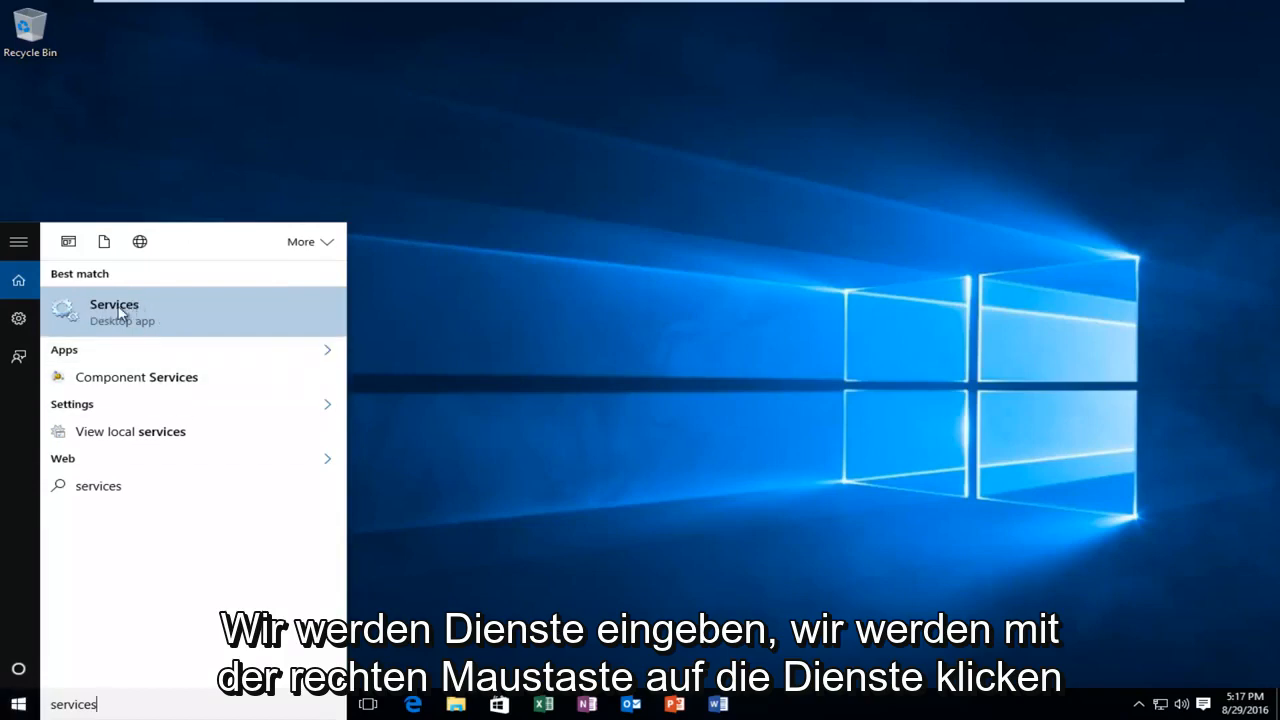
pyautogui.rightClick(114, 307)
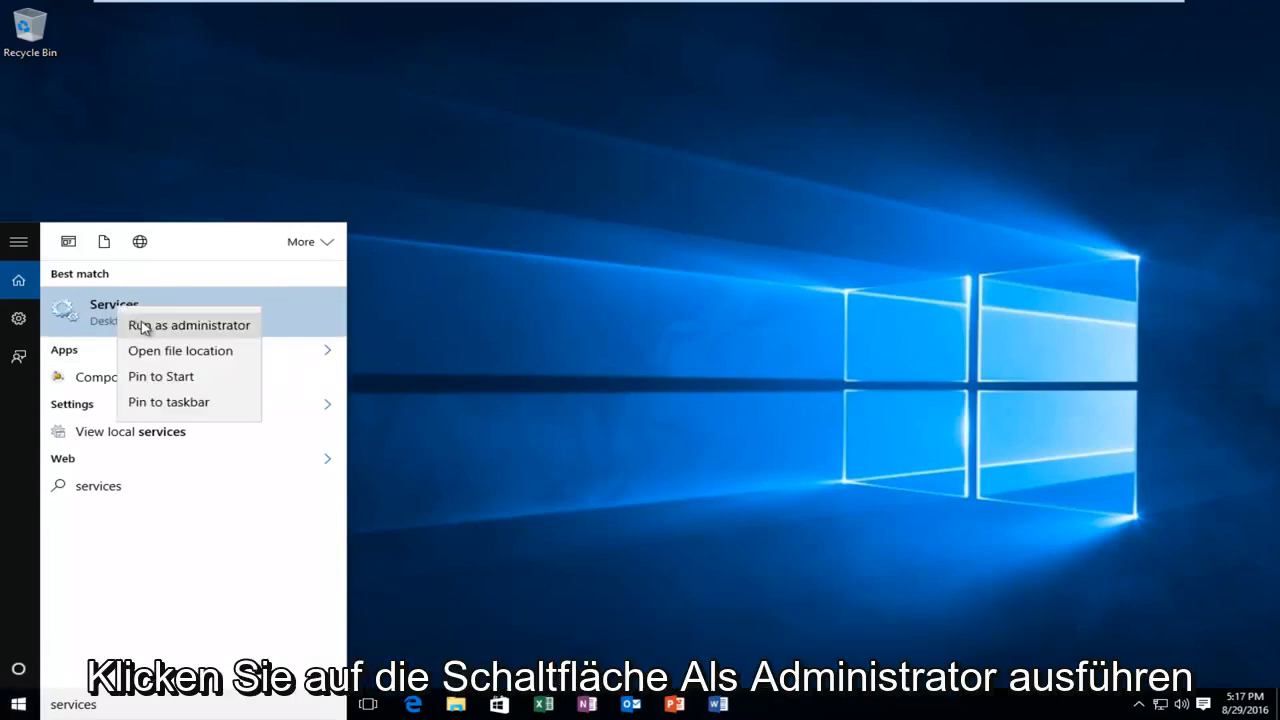
pyautogui.click(188, 324)
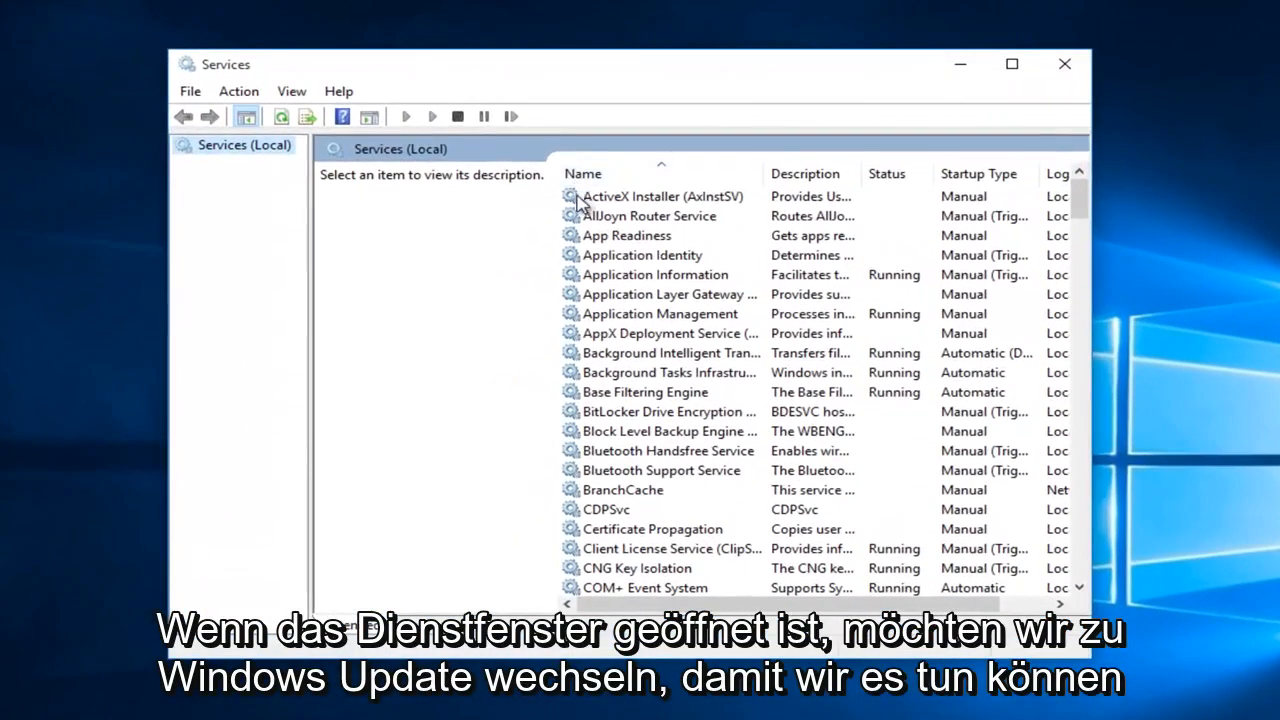
# Stop the Windows Update service from its right-click menu.
pyautogui.scroll(-3)
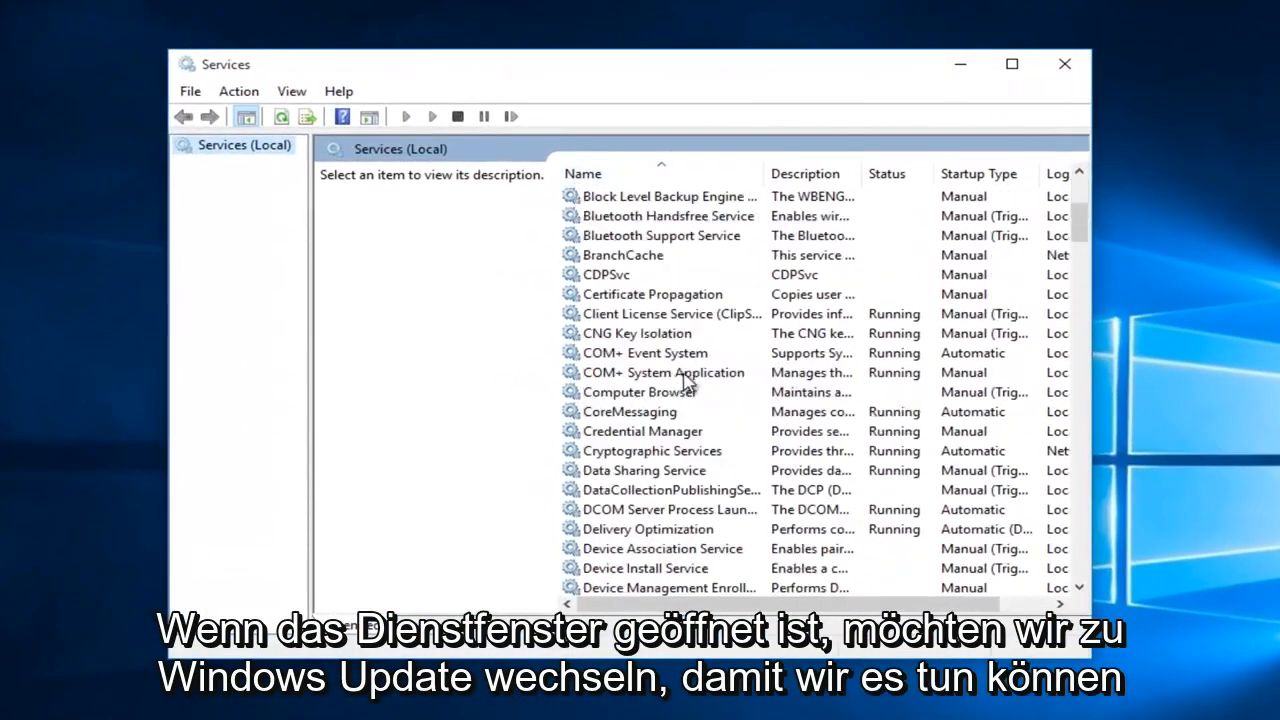
pyautogui.scroll(-3)
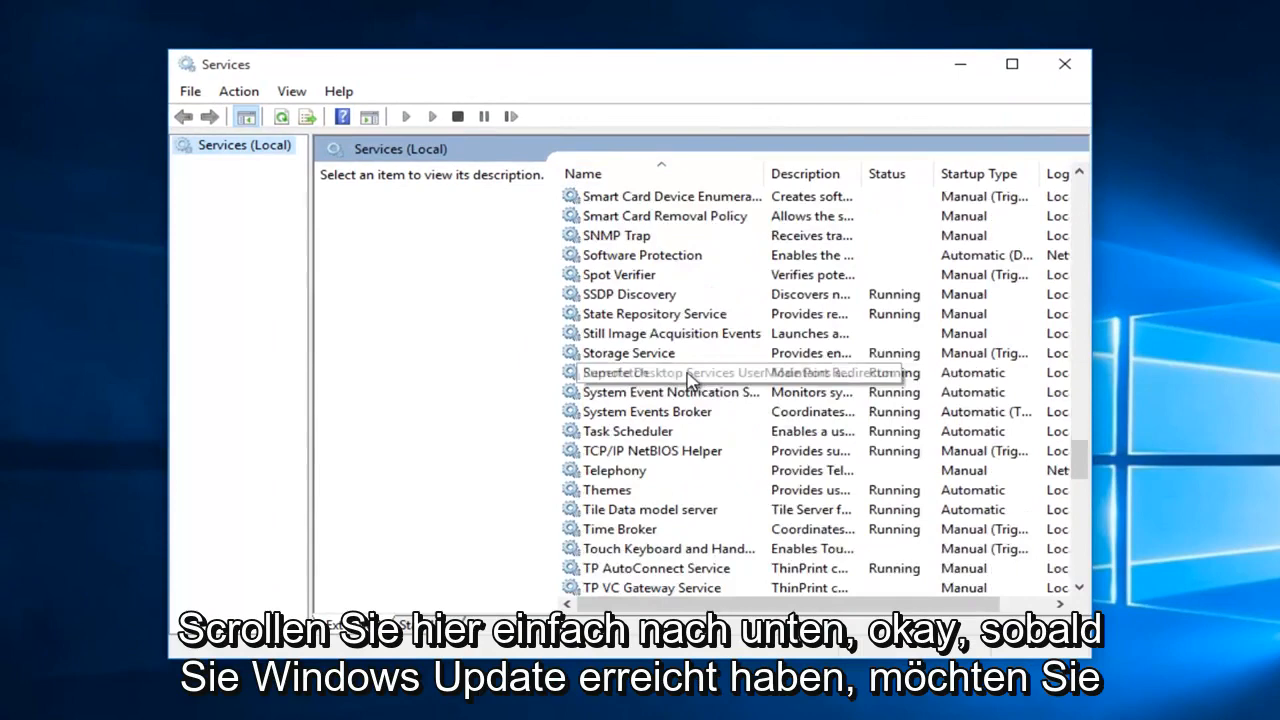
pyautogui.scroll(-3)
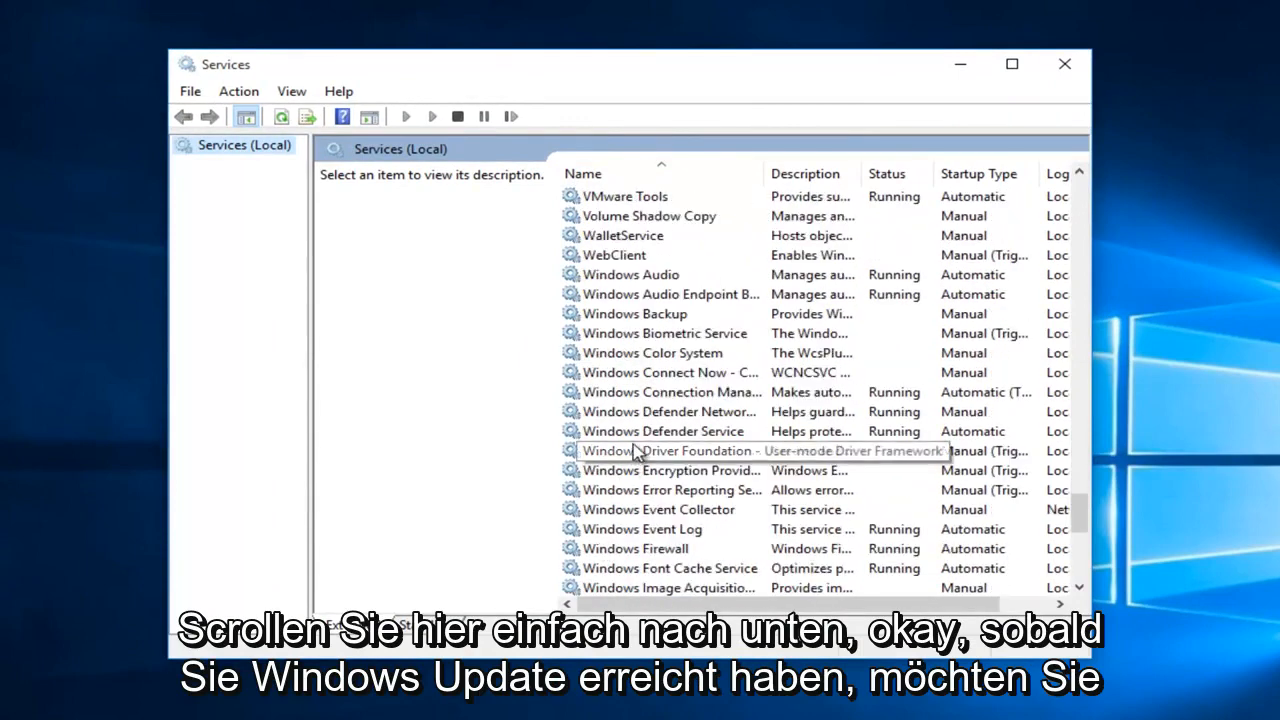
pyautogui.scroll(-3)
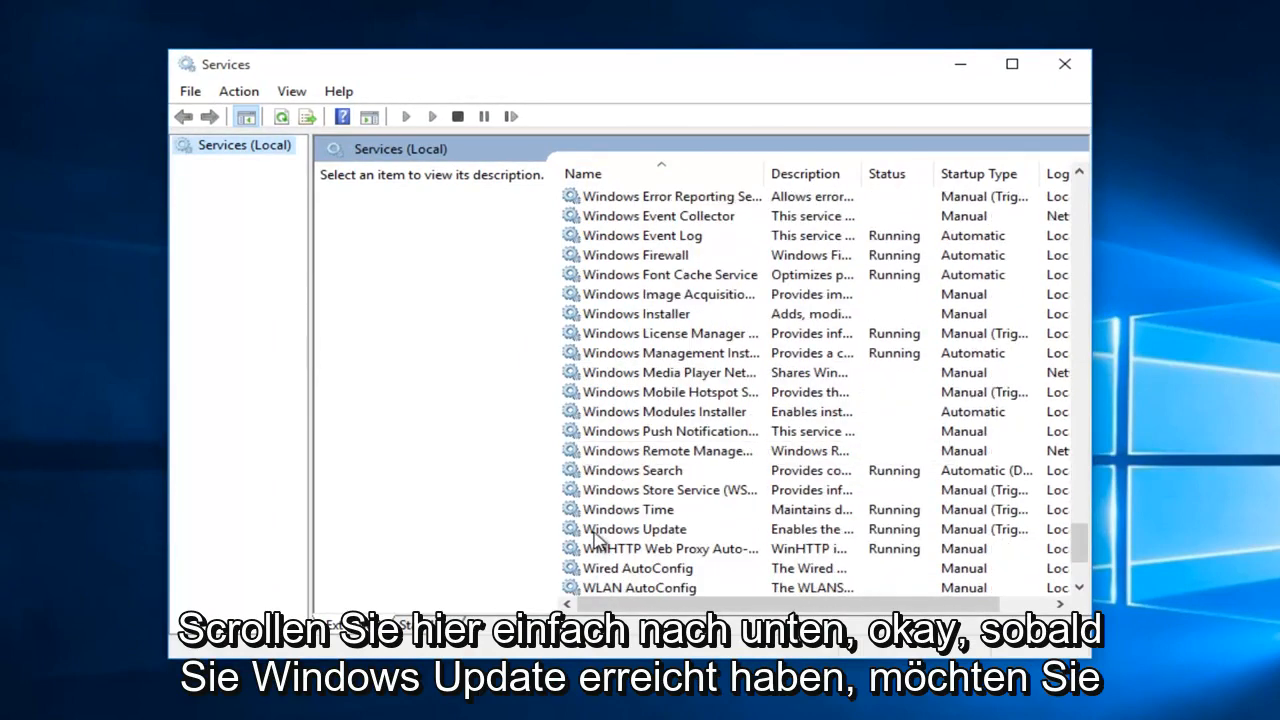
pyautogui.click(636, 528)
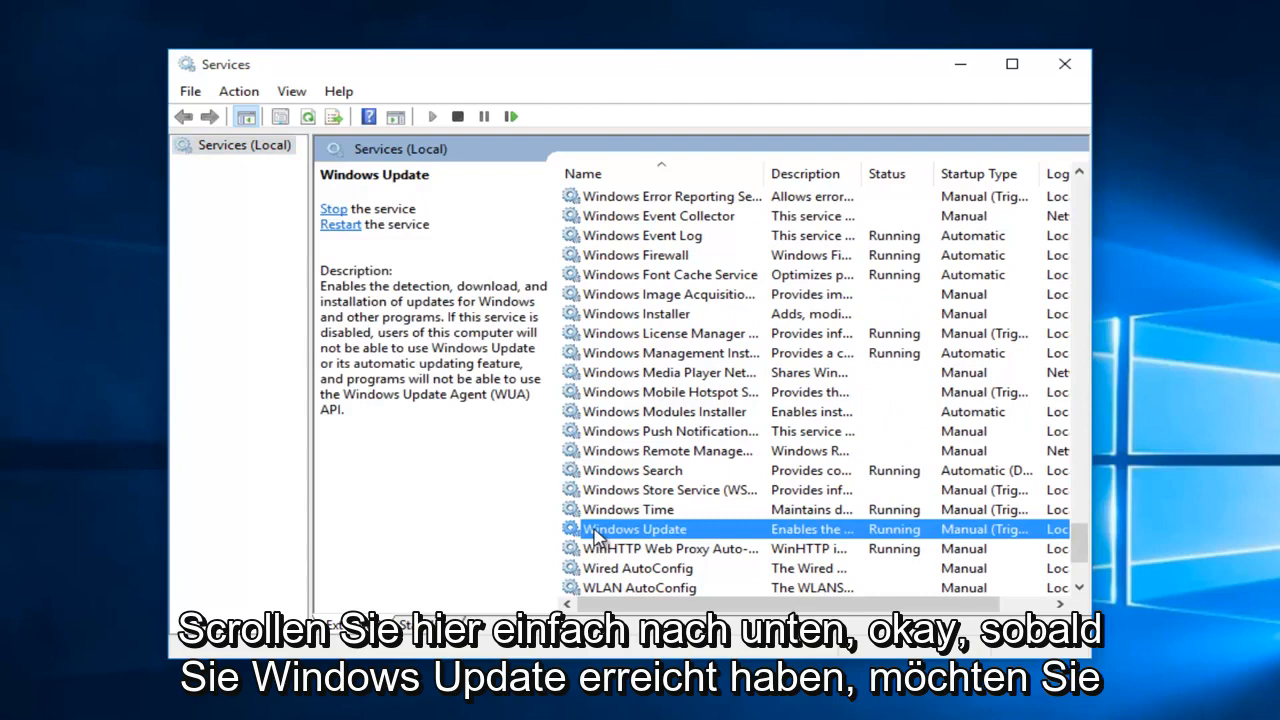
pyautogui.rightClick(635, 528)
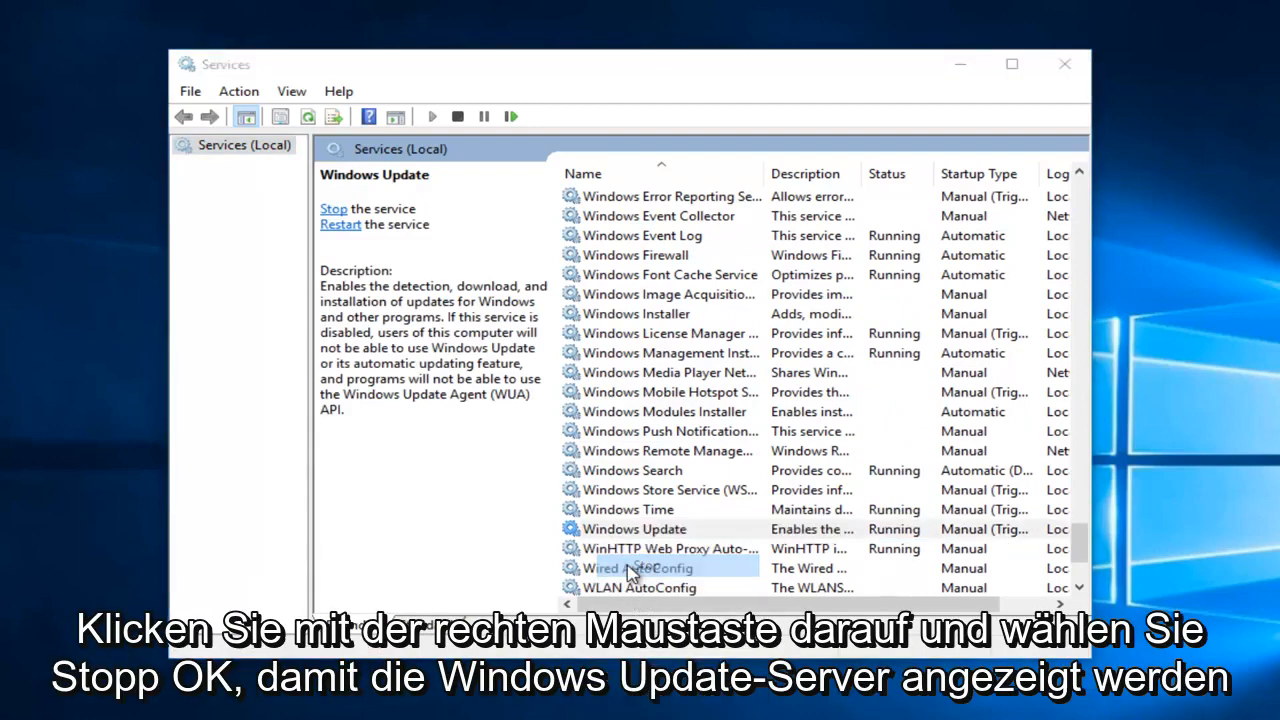
pyautogui.click(334, 208)
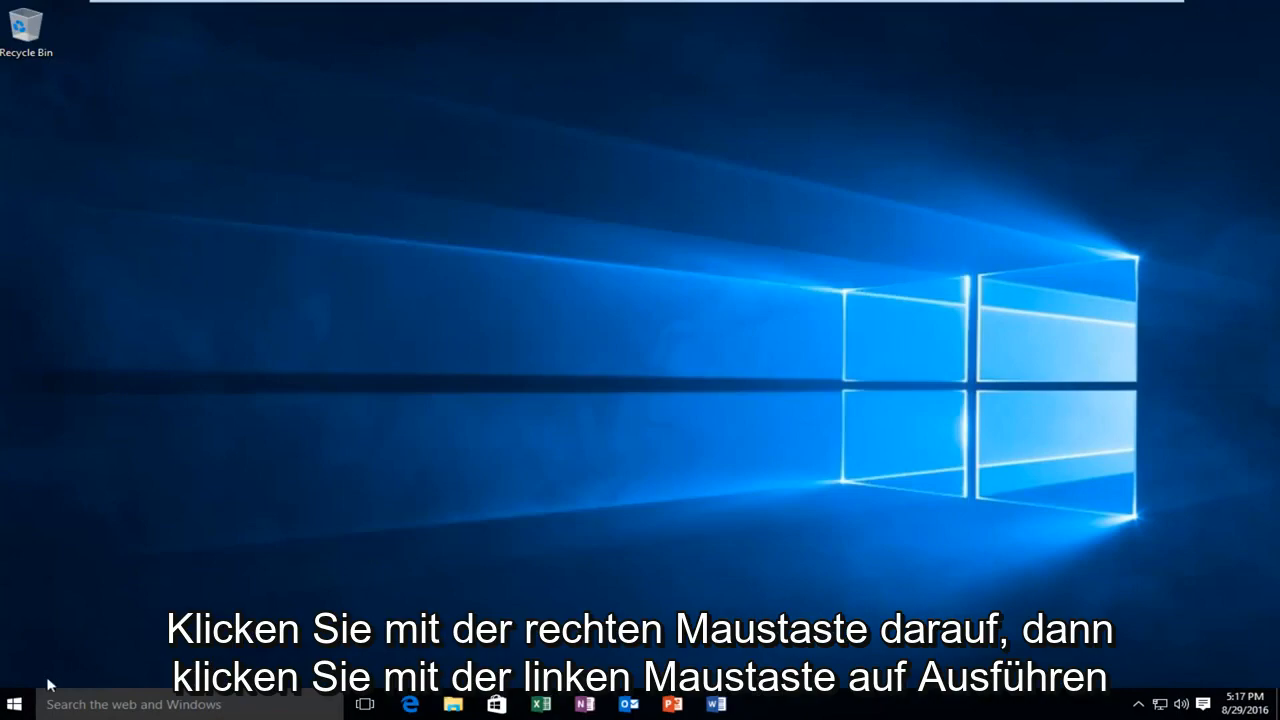
# Open C:\Windows\SoftwareDistribution through the Run dialog.
pyautogui.rightClick(14, 704)
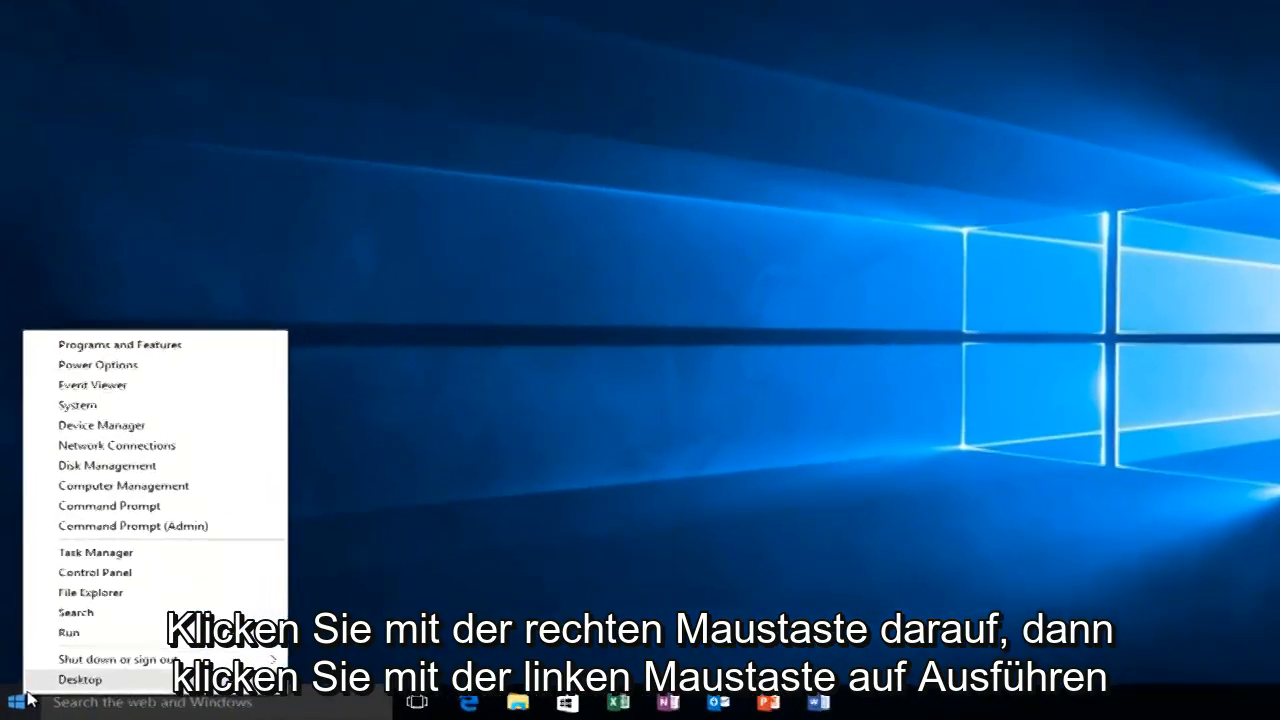
pyautogui.click(68, 632)
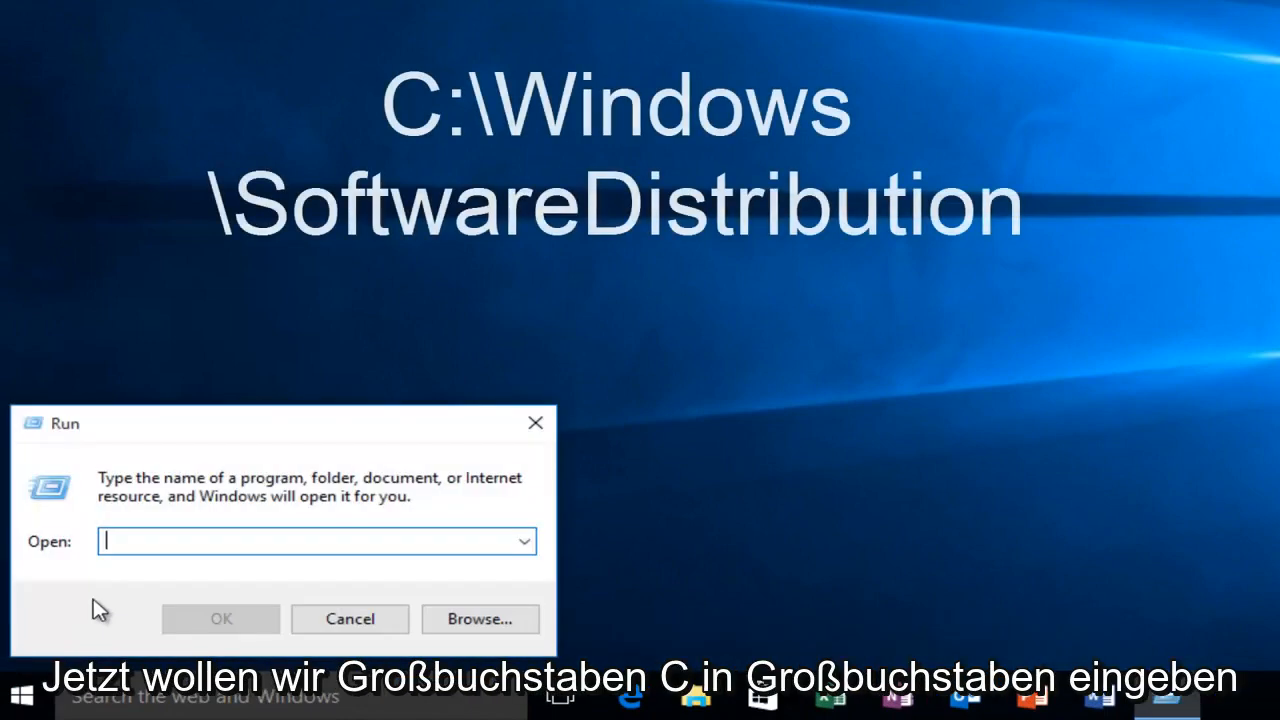
pyautogui.write('C')
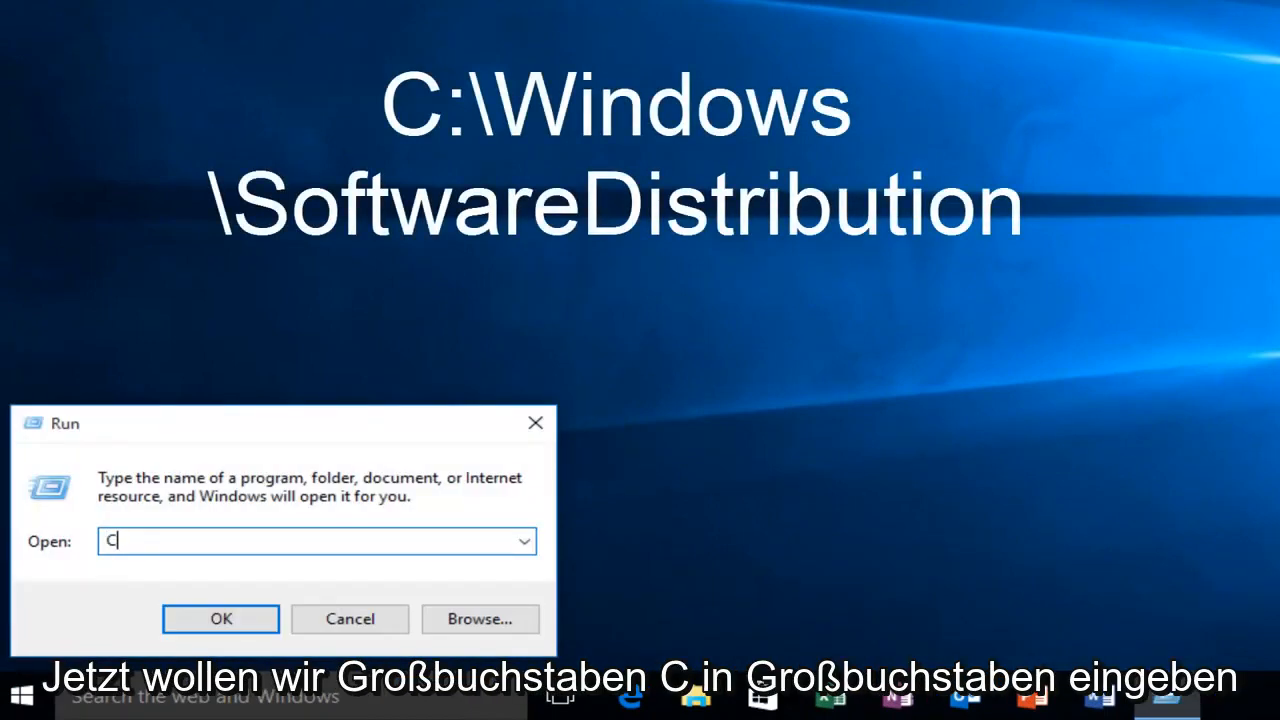
pyautogui.write(':')
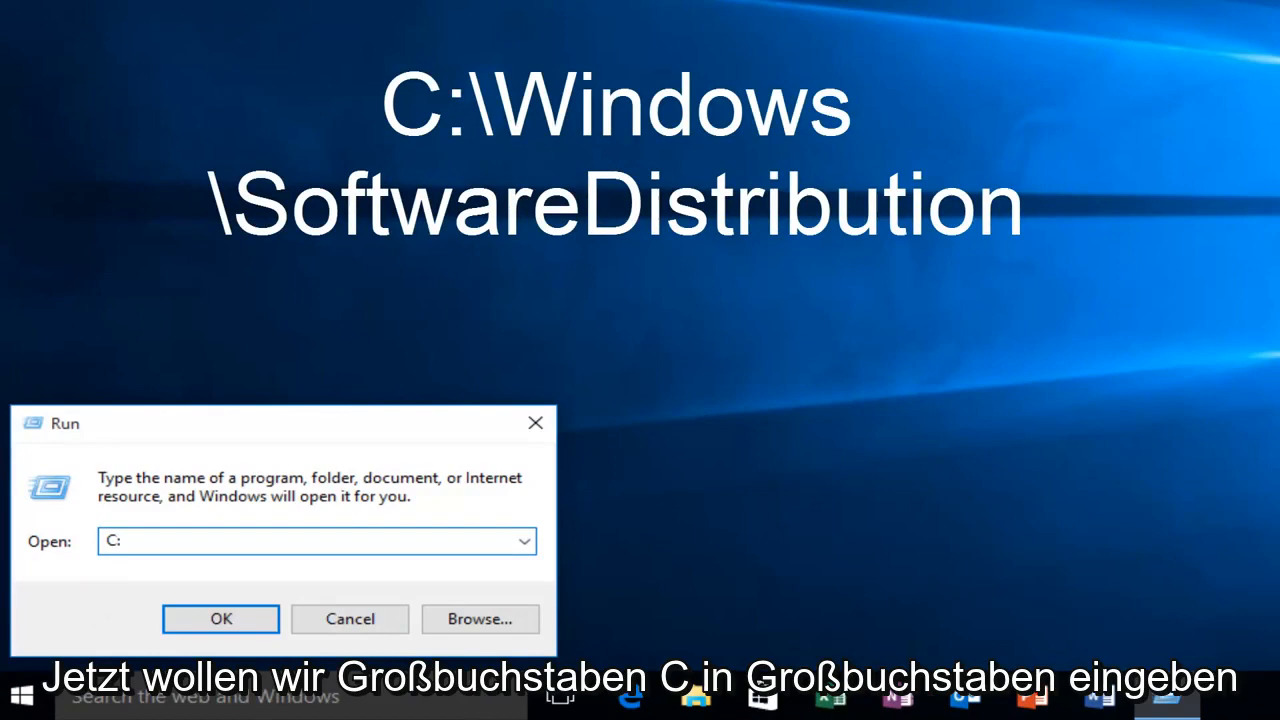
pyautogui.write('\\')
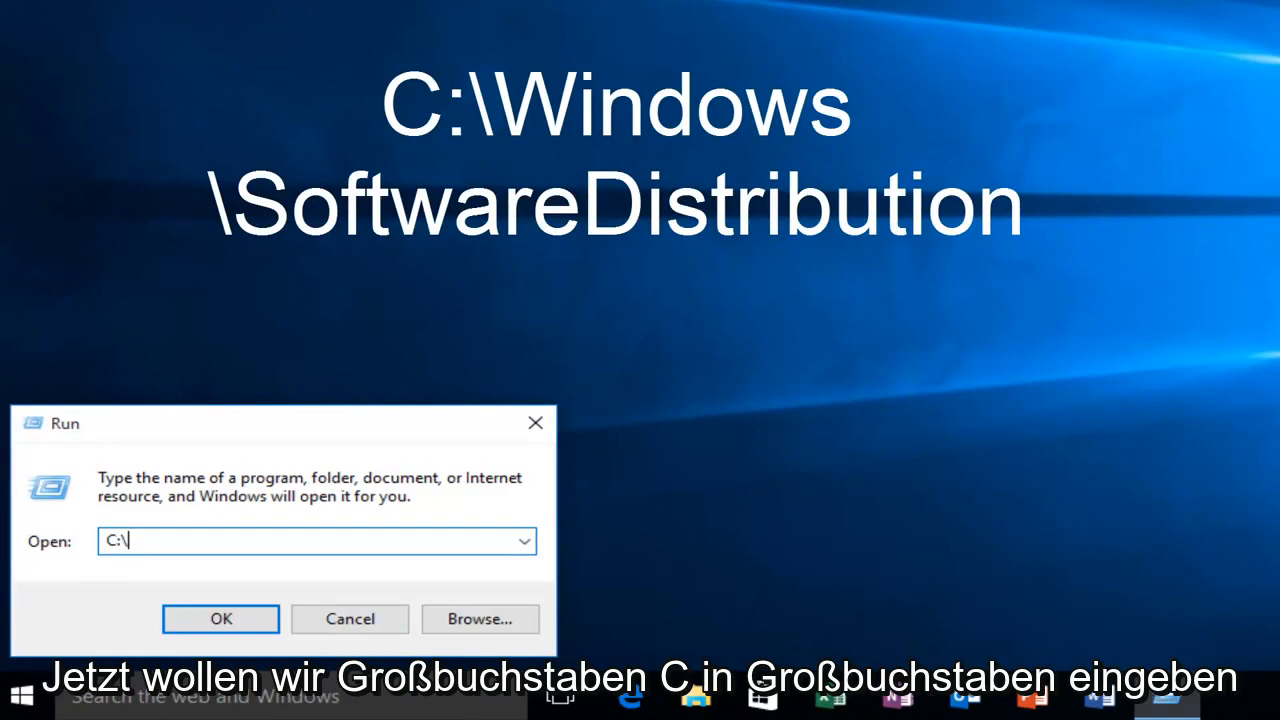
pyautogui.write('Windows')
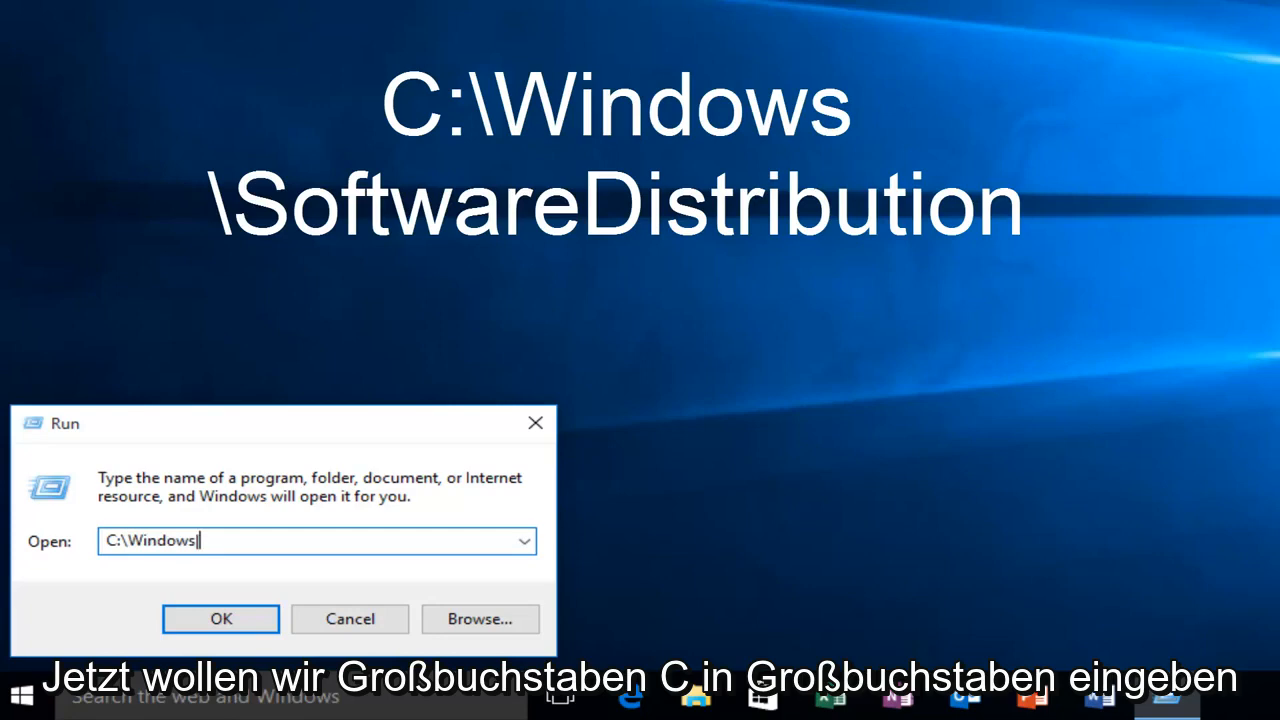
pyautogui.write('\\')
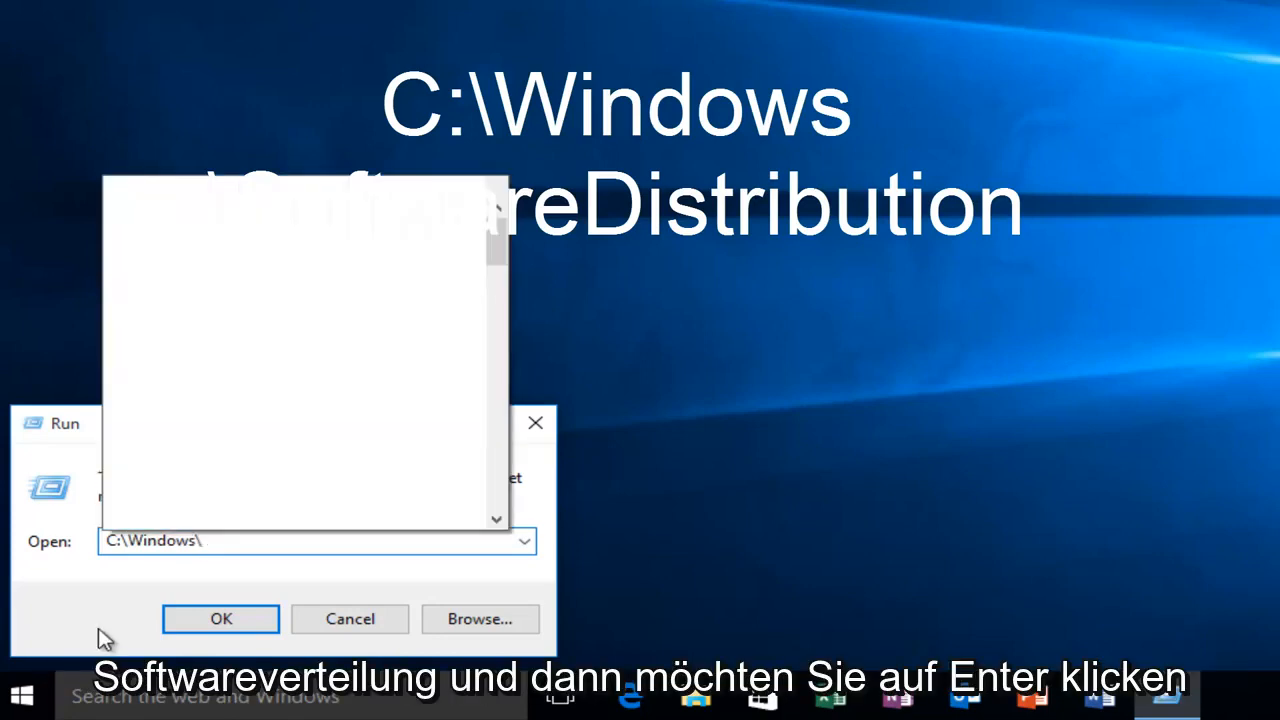
pyautogui.write('Software')
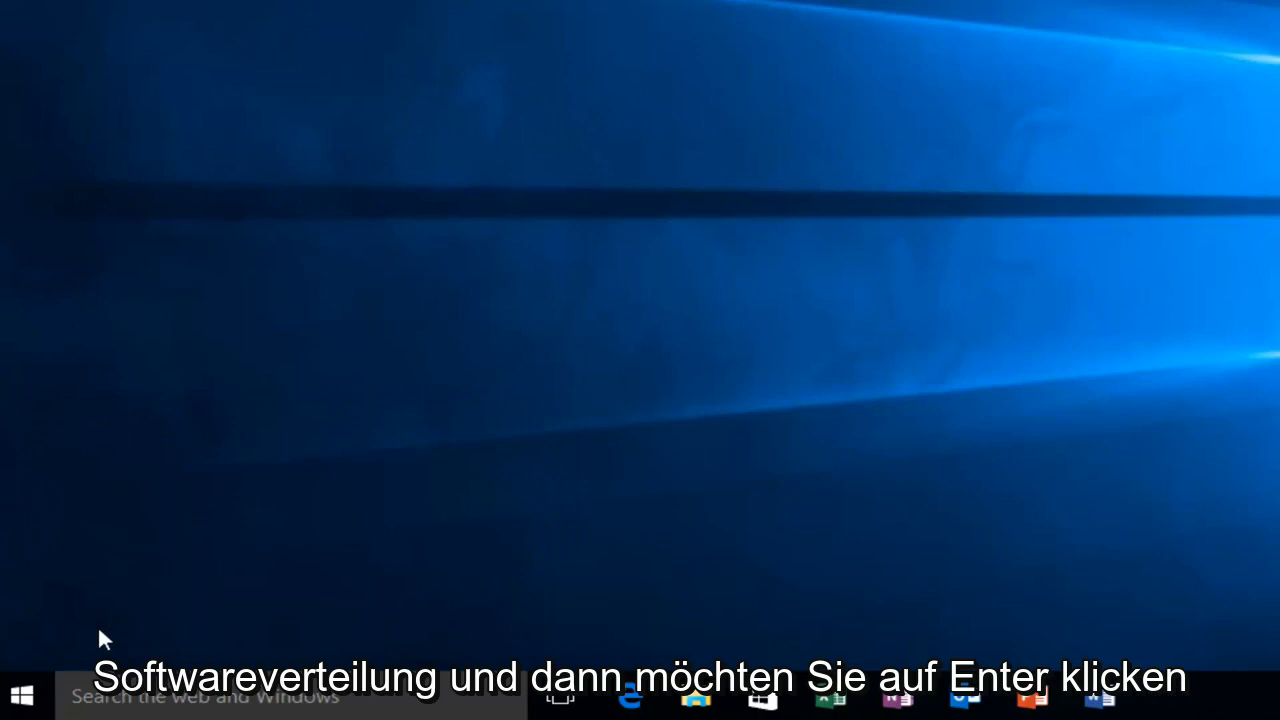
pyautogui.click(696, 695)
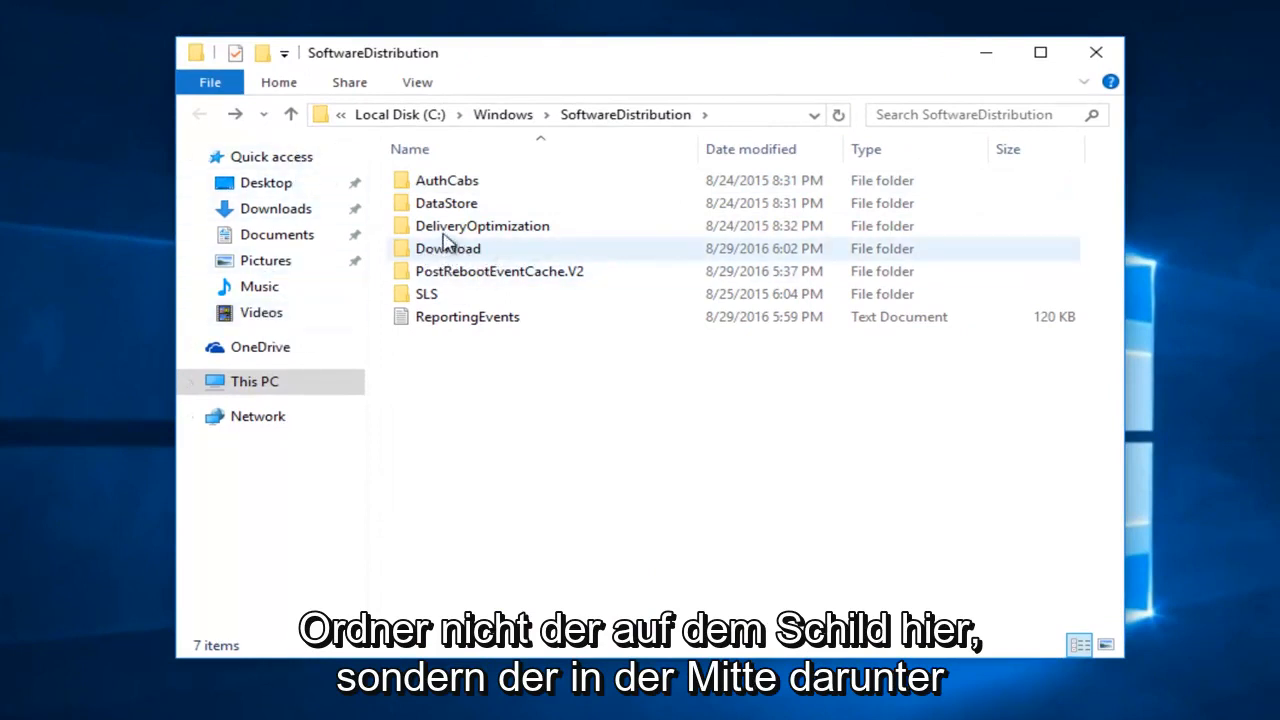
# Open the Download folder, select all its folders, and delete them.
pyautogui.click(447, 248)
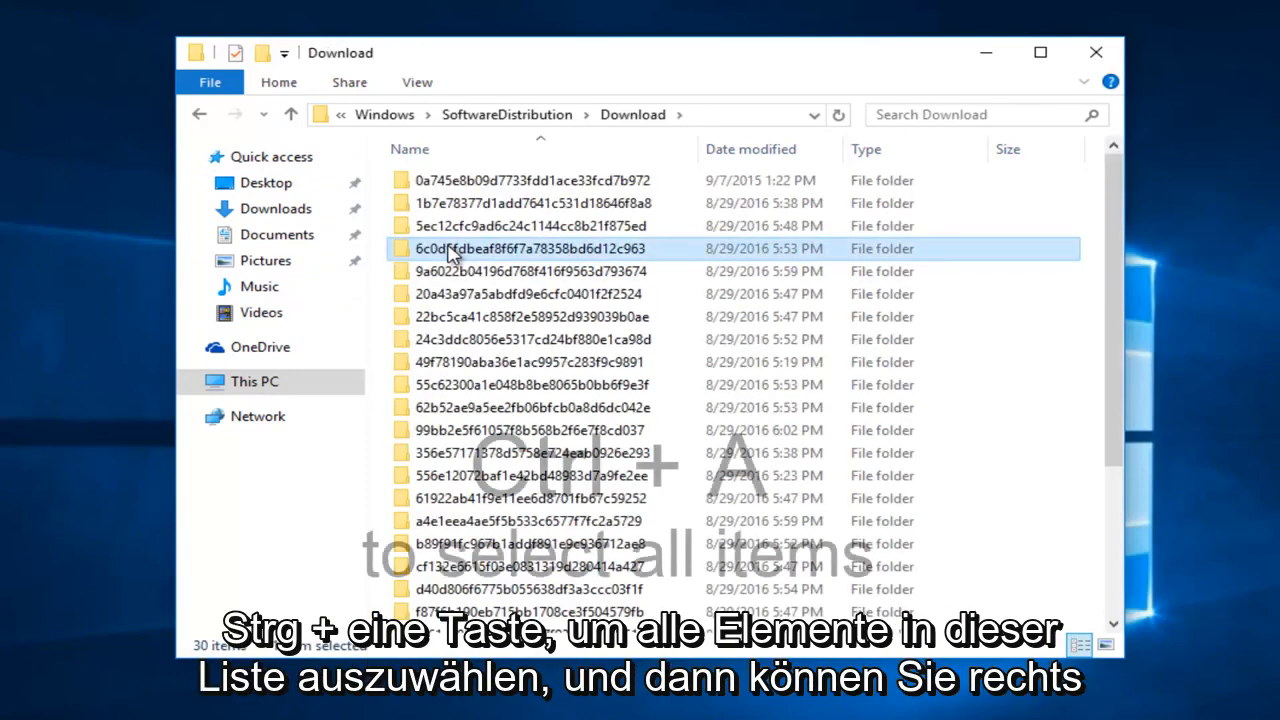
pyautogui.press('ctrl+a')
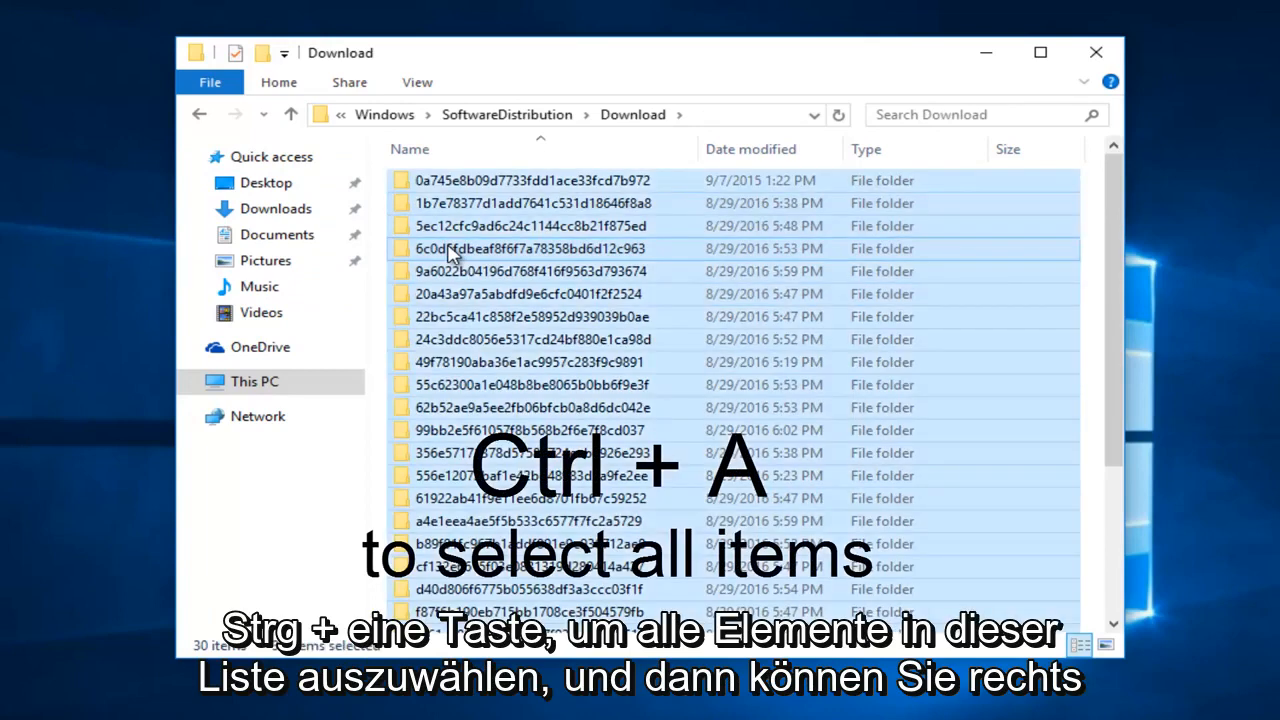
pyautogui.press('ctrl+a')
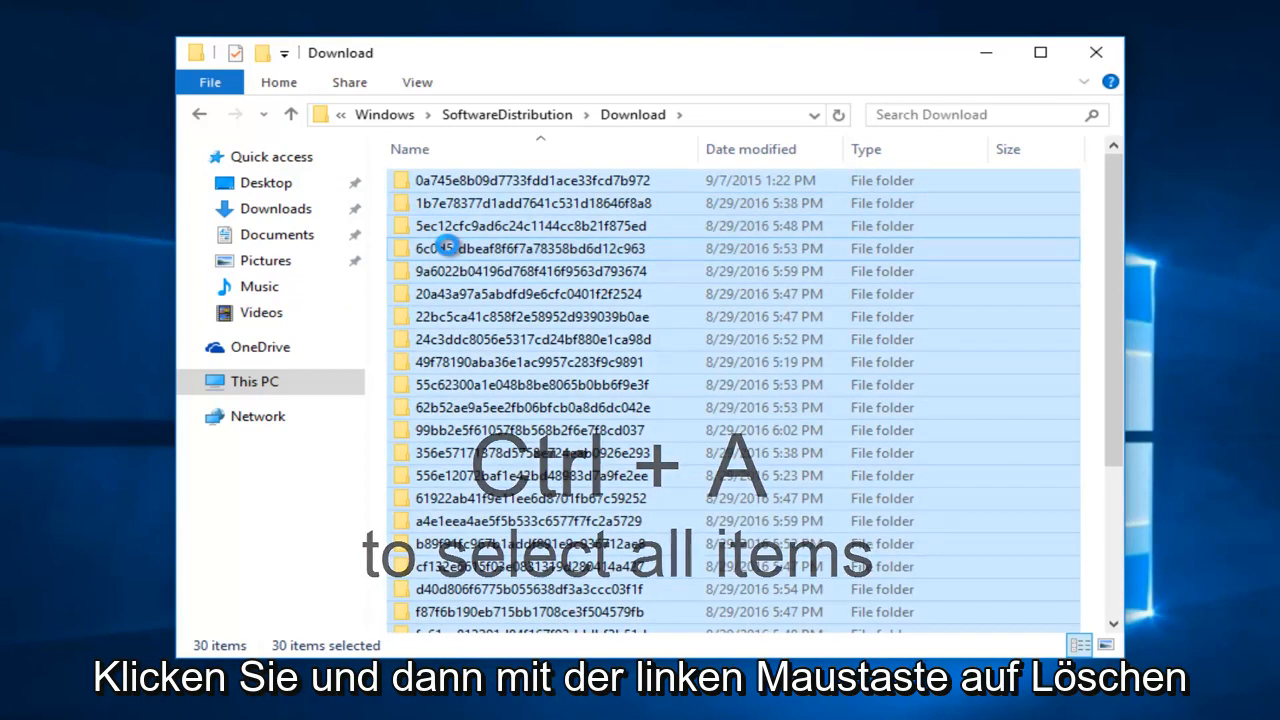
pyautogui.rightClick(447, 248)
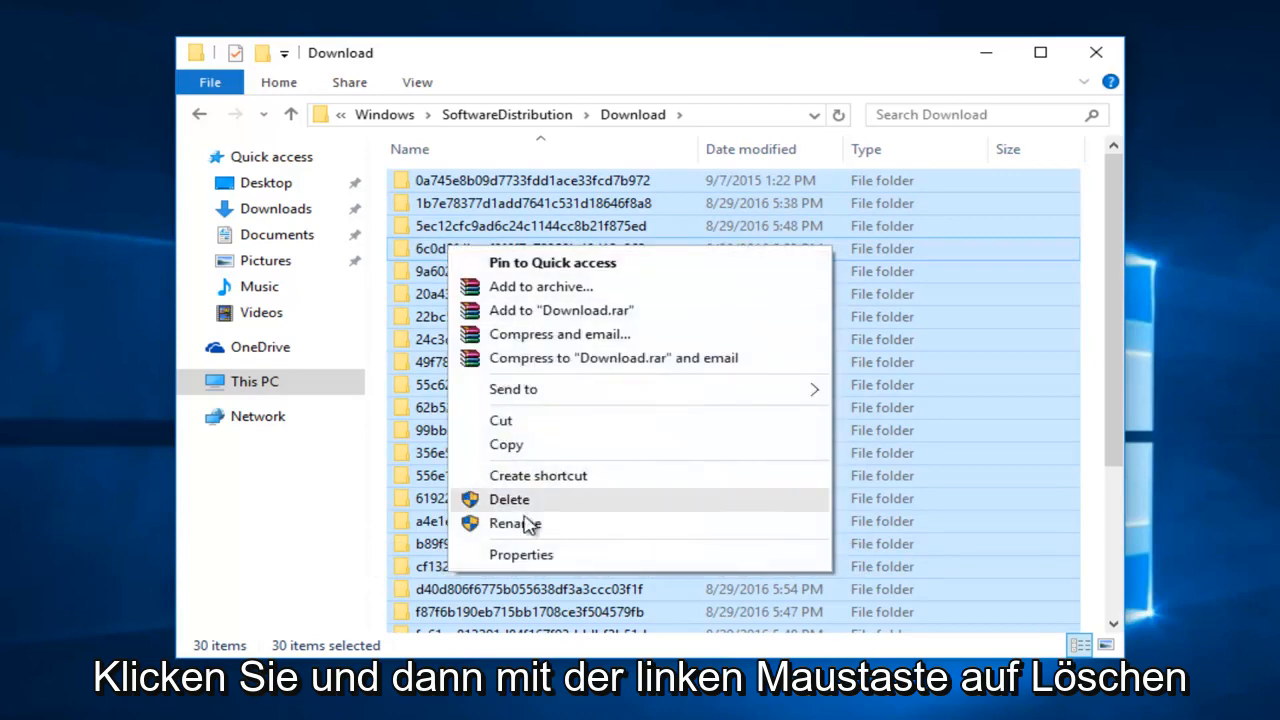
pyautogui.click(509, 499)
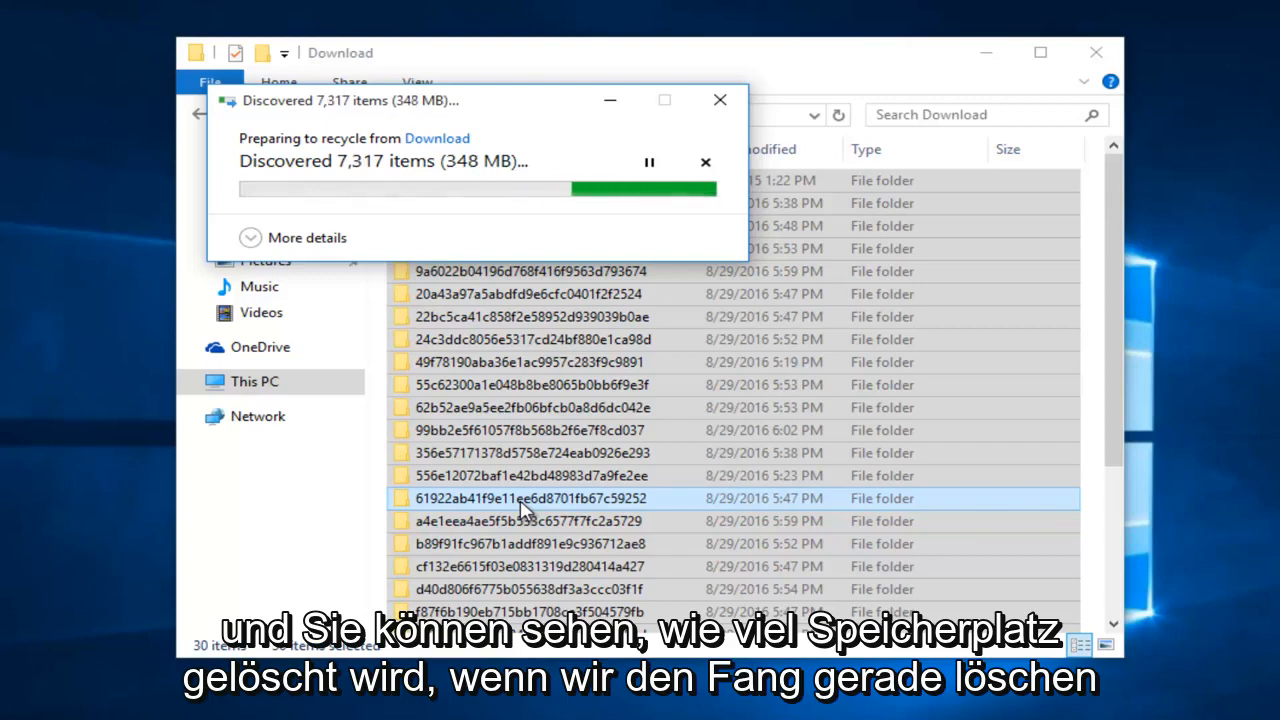
pyautogui.moveTo(485, 170)
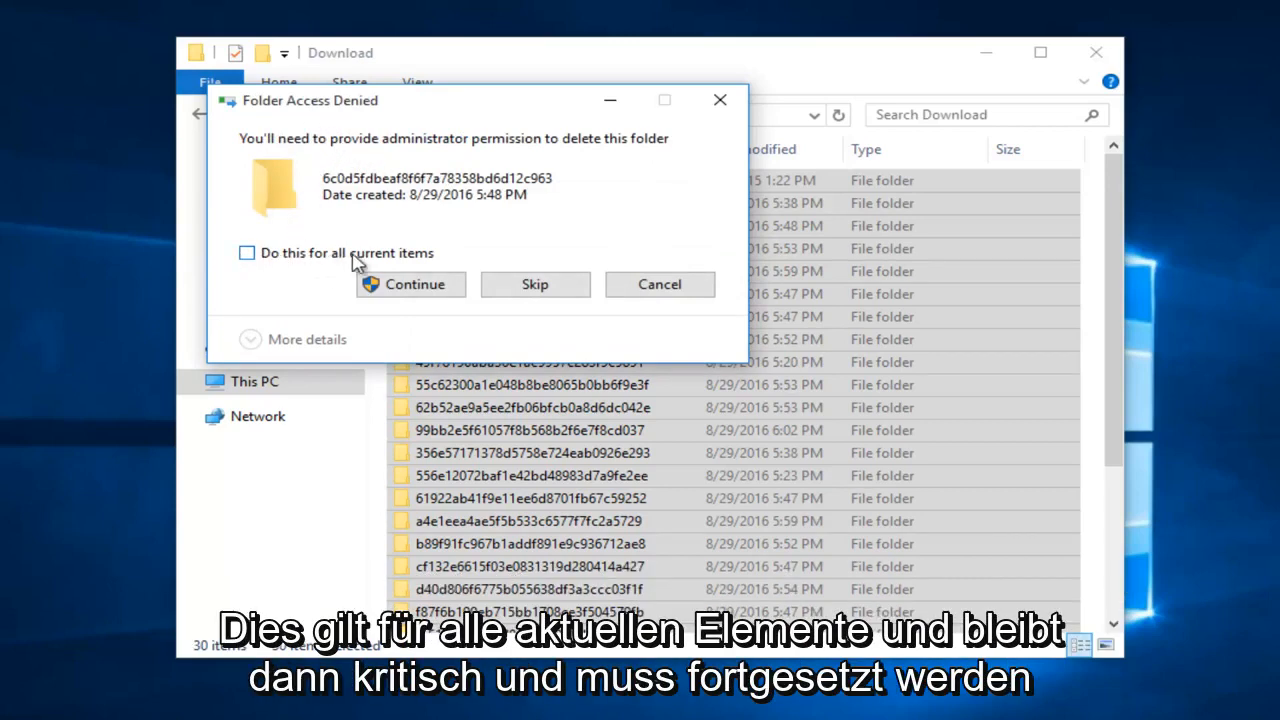
# Continue the deletion with administrator permission for all current items.
pyautogui.click(247, 252)
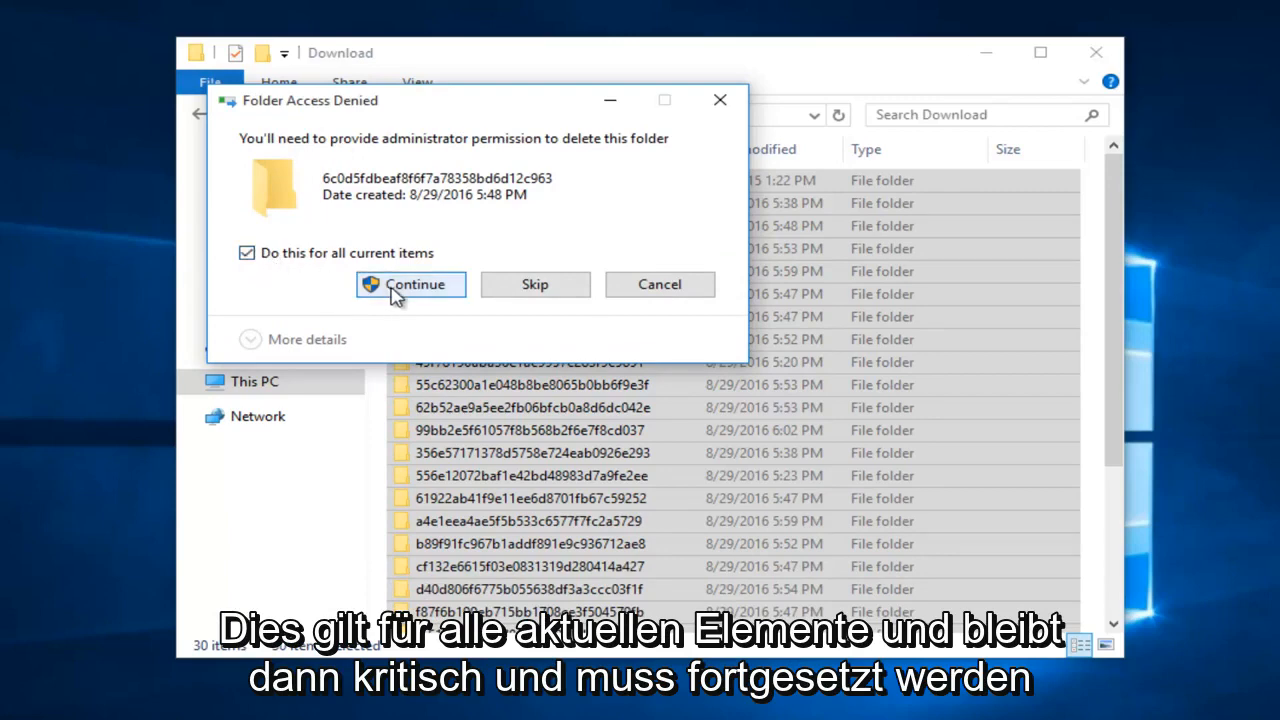
pyautogui.click(410, 284)
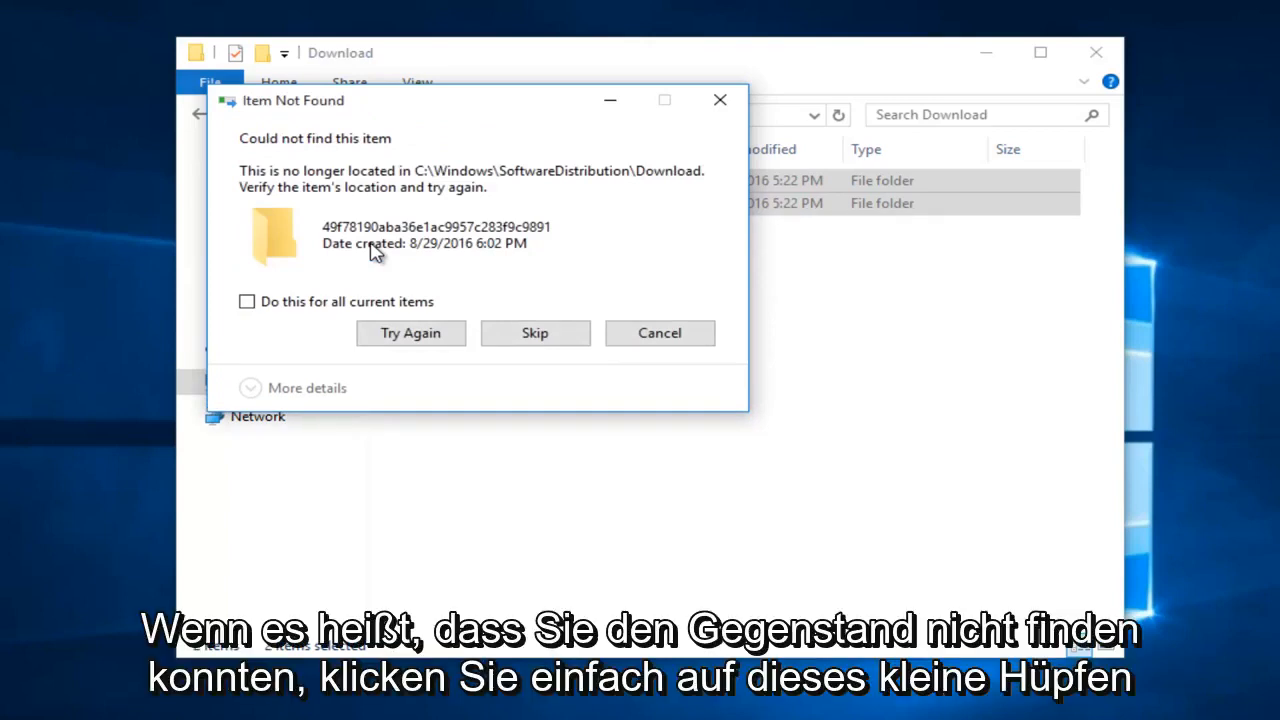
pyautogui.moveTo(330, 140)
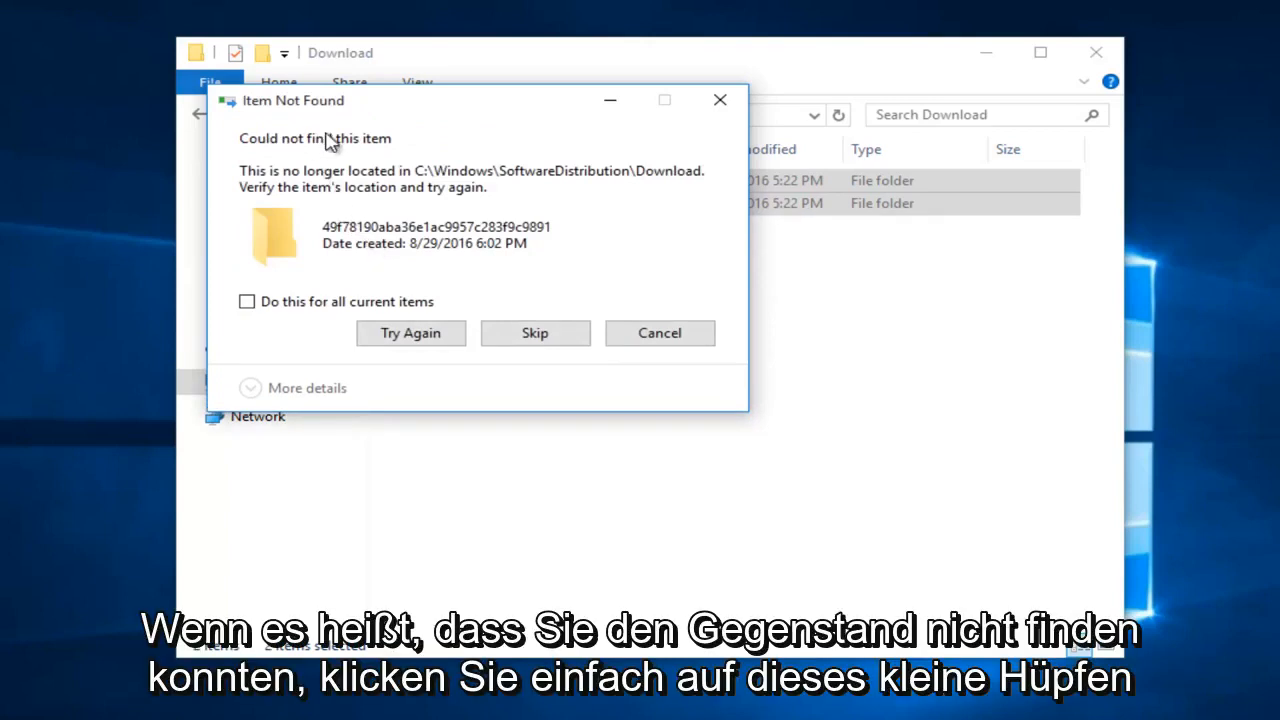
# Skip all current items reported as not found.
pyautogui.click(246, 301)
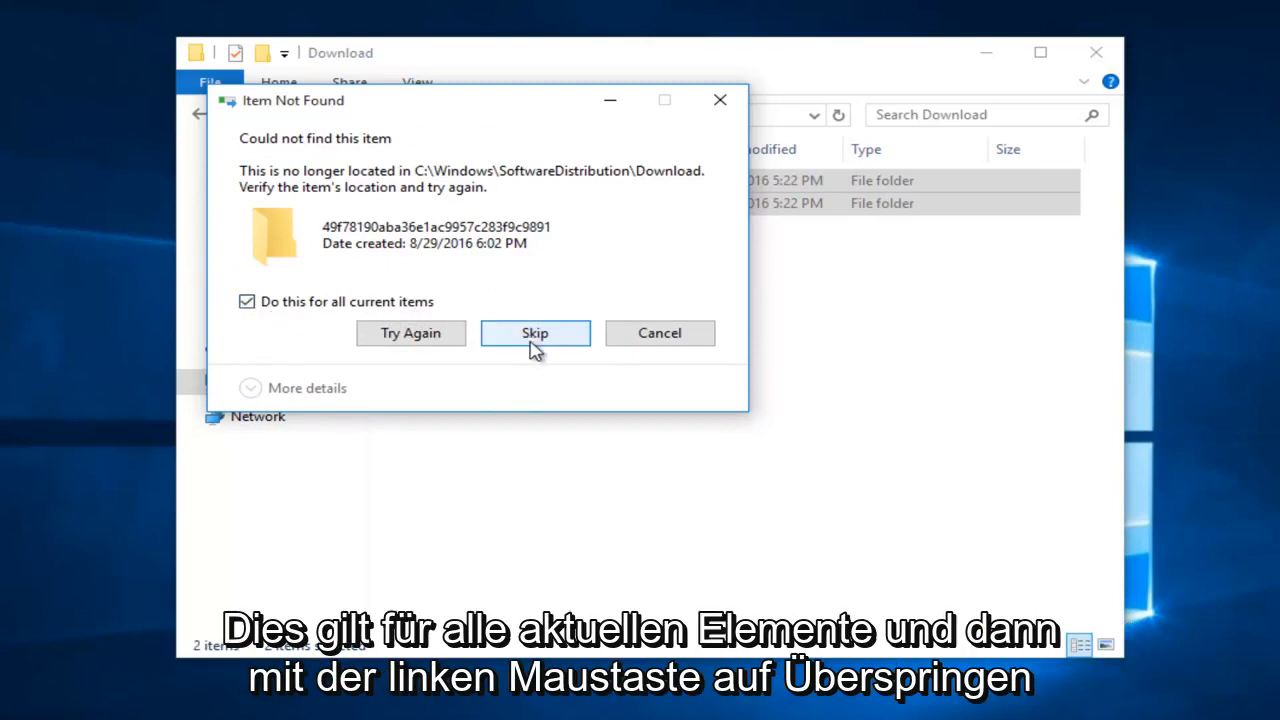
pyautogui.click(535, 333)
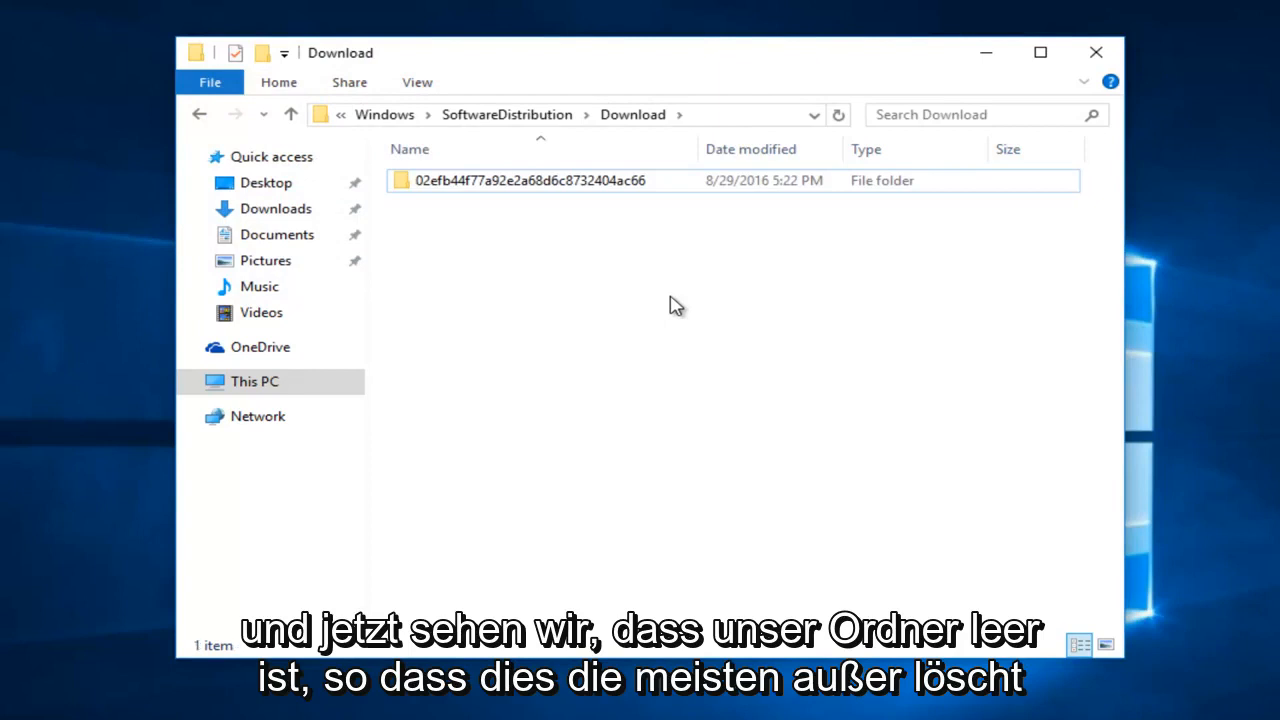
pyautogui.moveTo(640, 285)
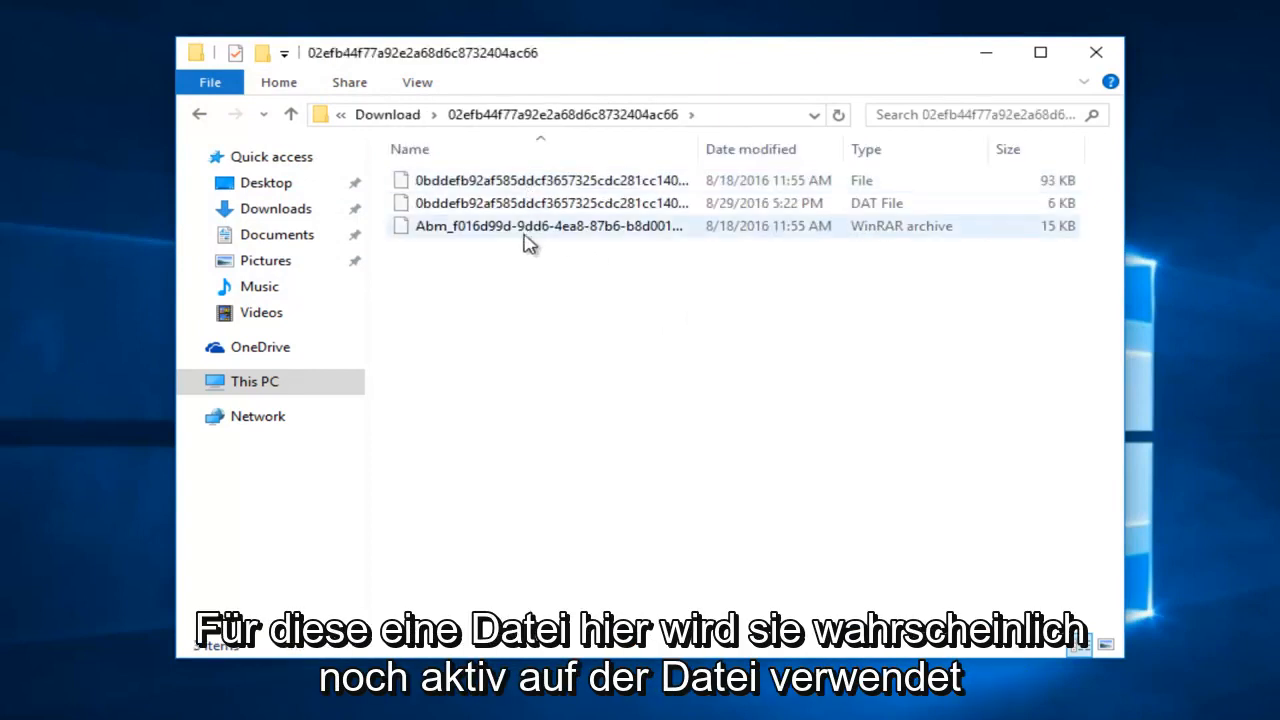
pyautogui.click(199, 114)
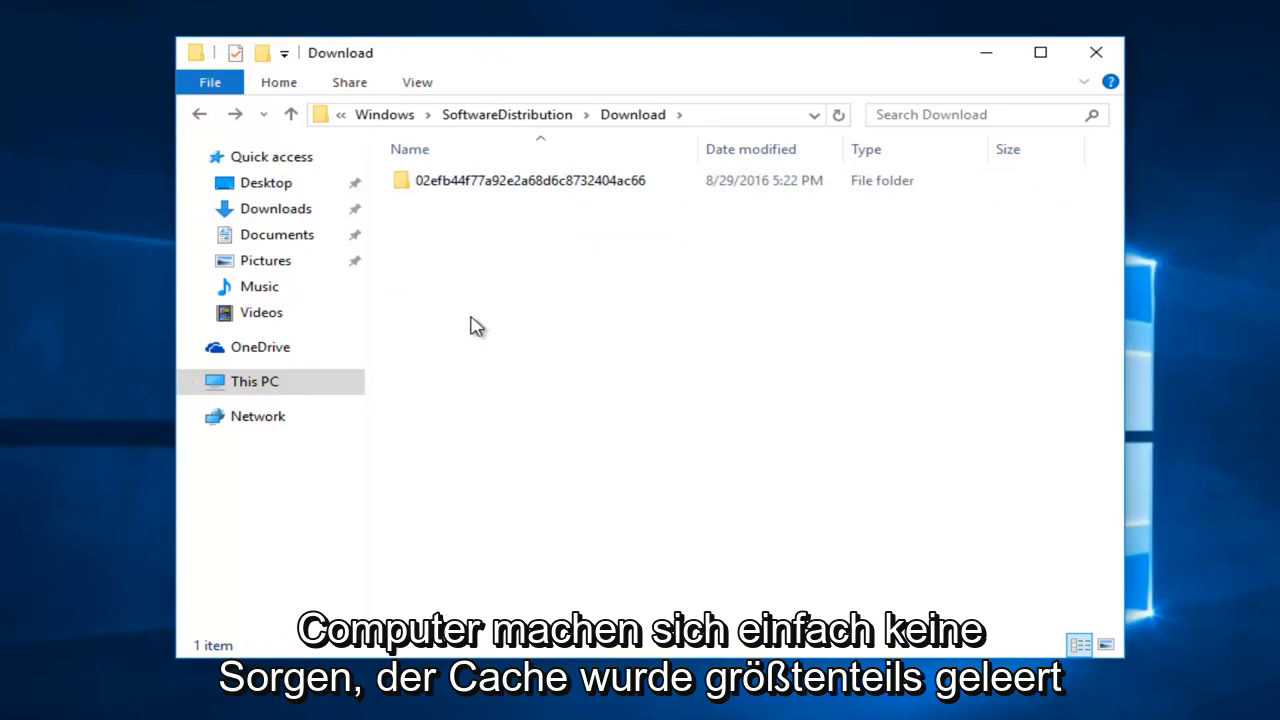
pyautogui.moveTo(434, 303)
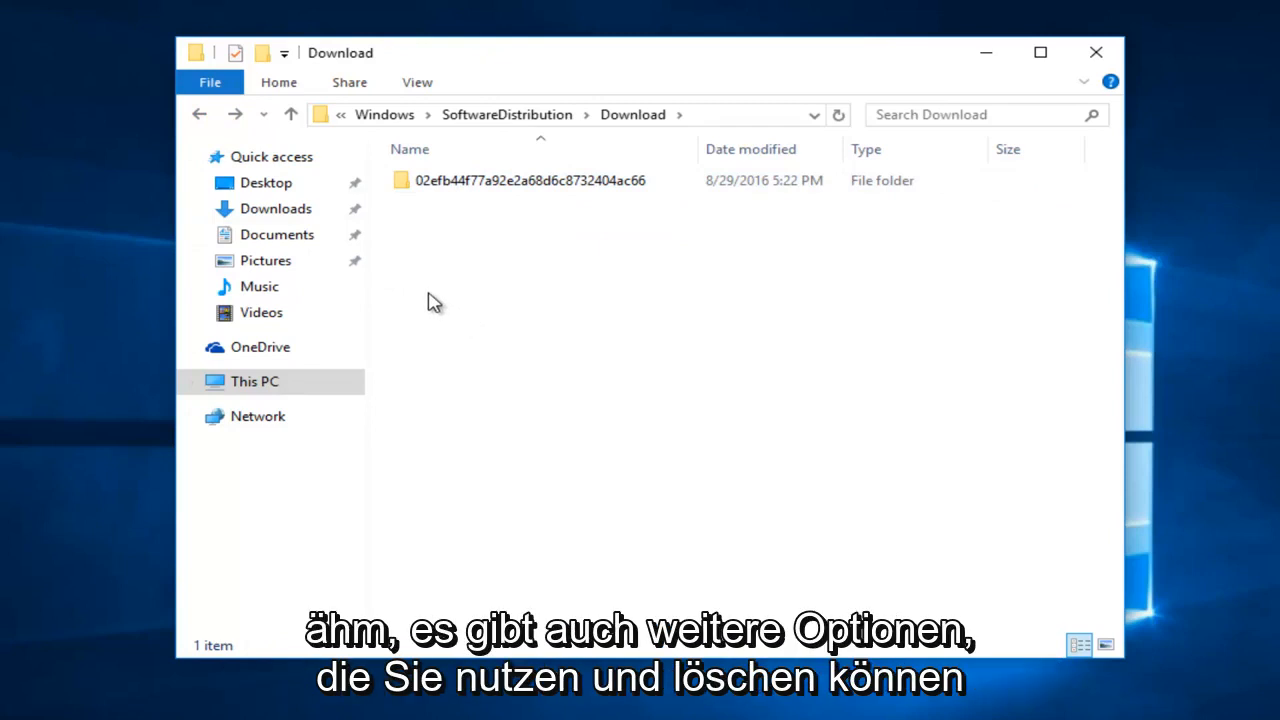